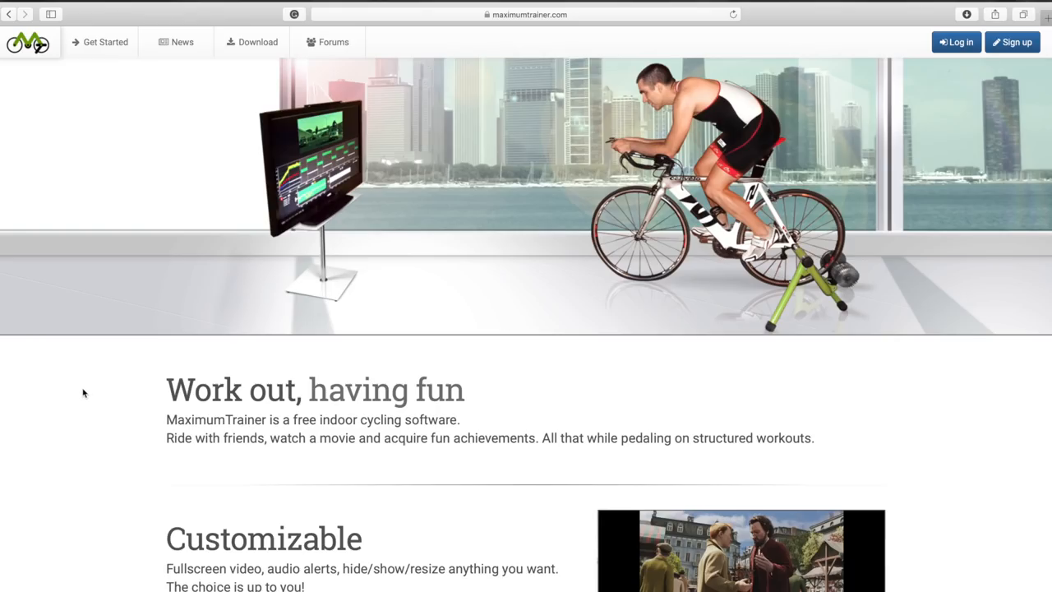
{"action": "scroll", "scroll_direction": "down", "scroll_amount": 3}
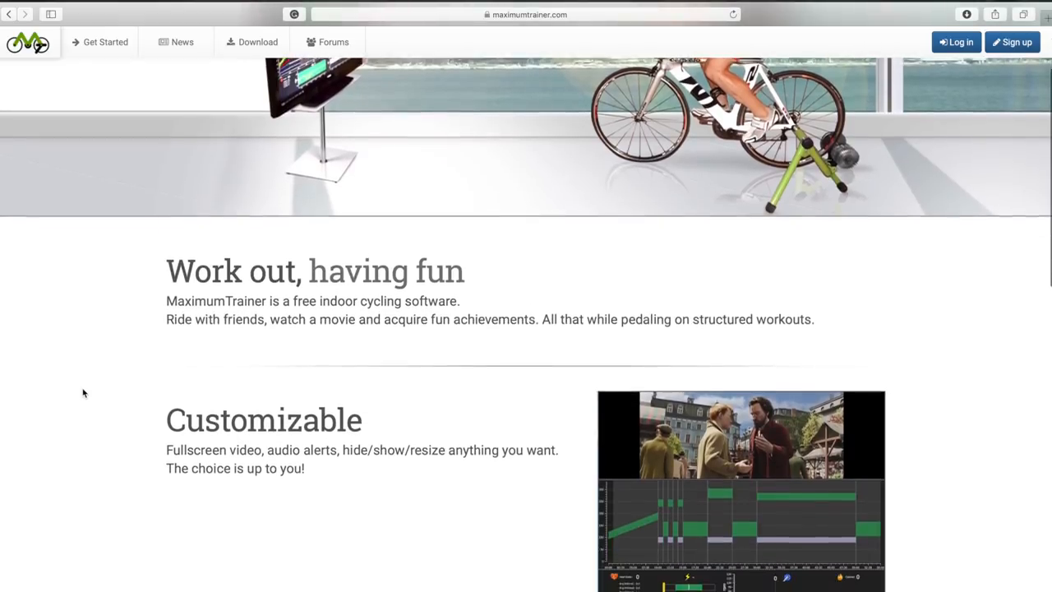
{"action": "scroll", "scroll_direction": "down", "scroll_amount": 3}
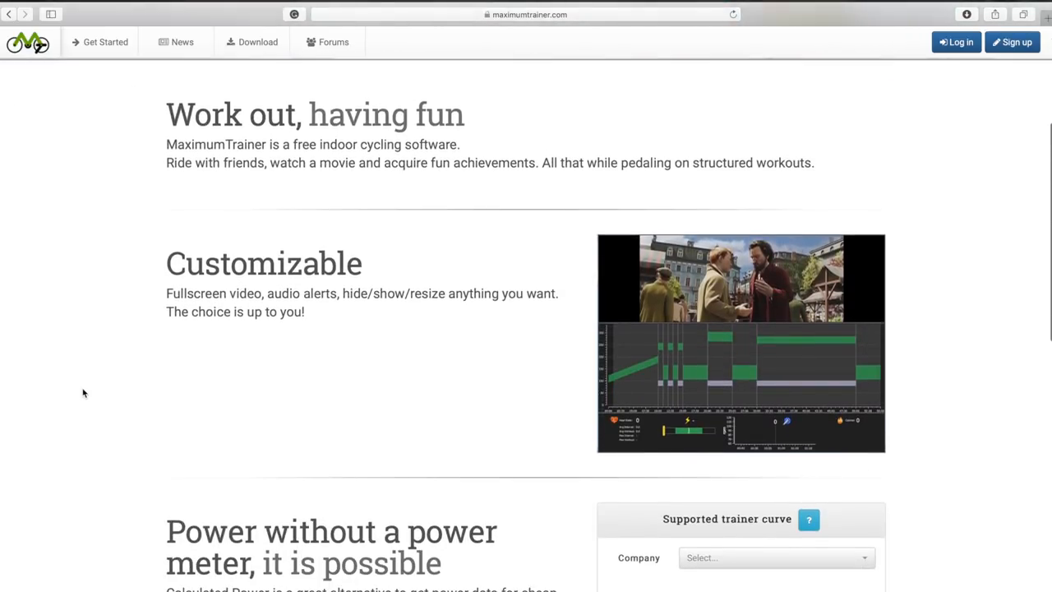